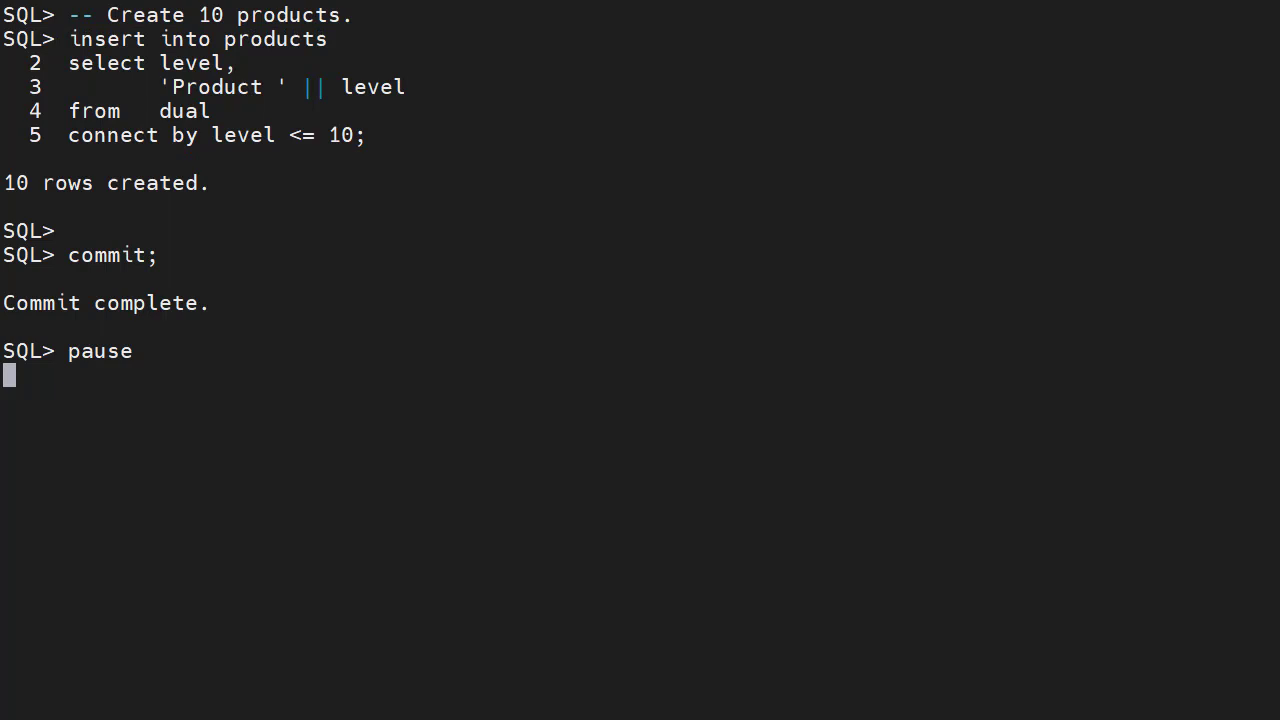
- Resume the script to insert 10 products and 100,000 random sales rows and commit them
key(enter)
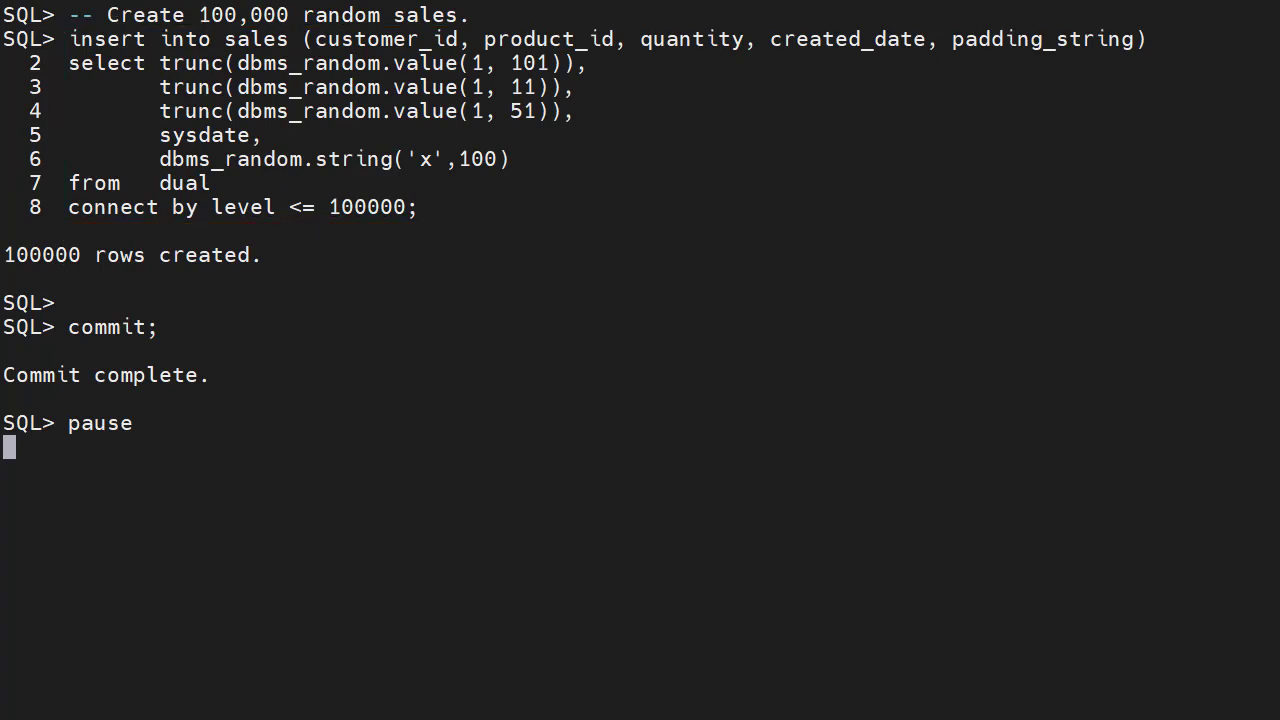
drag(156, 48, 590, 78)
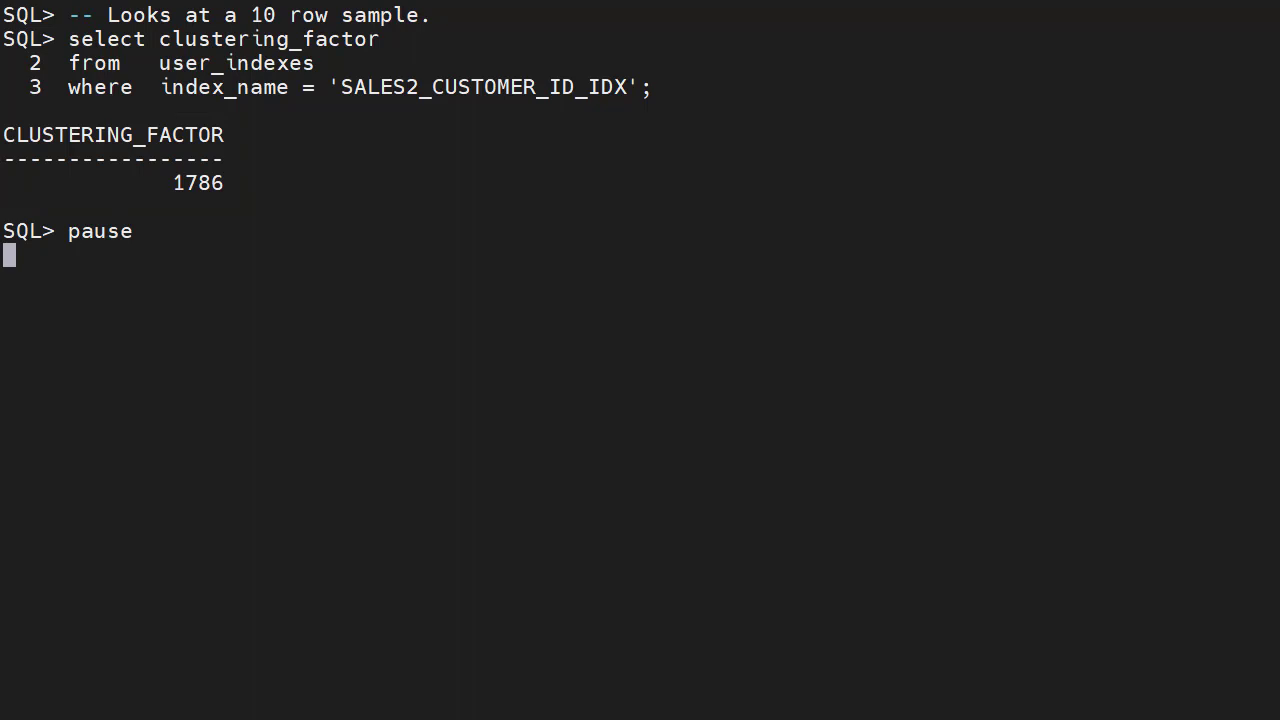
- Resume the script to run the autotrace query for customer 1's 1039 sales on sales2
key(enter)
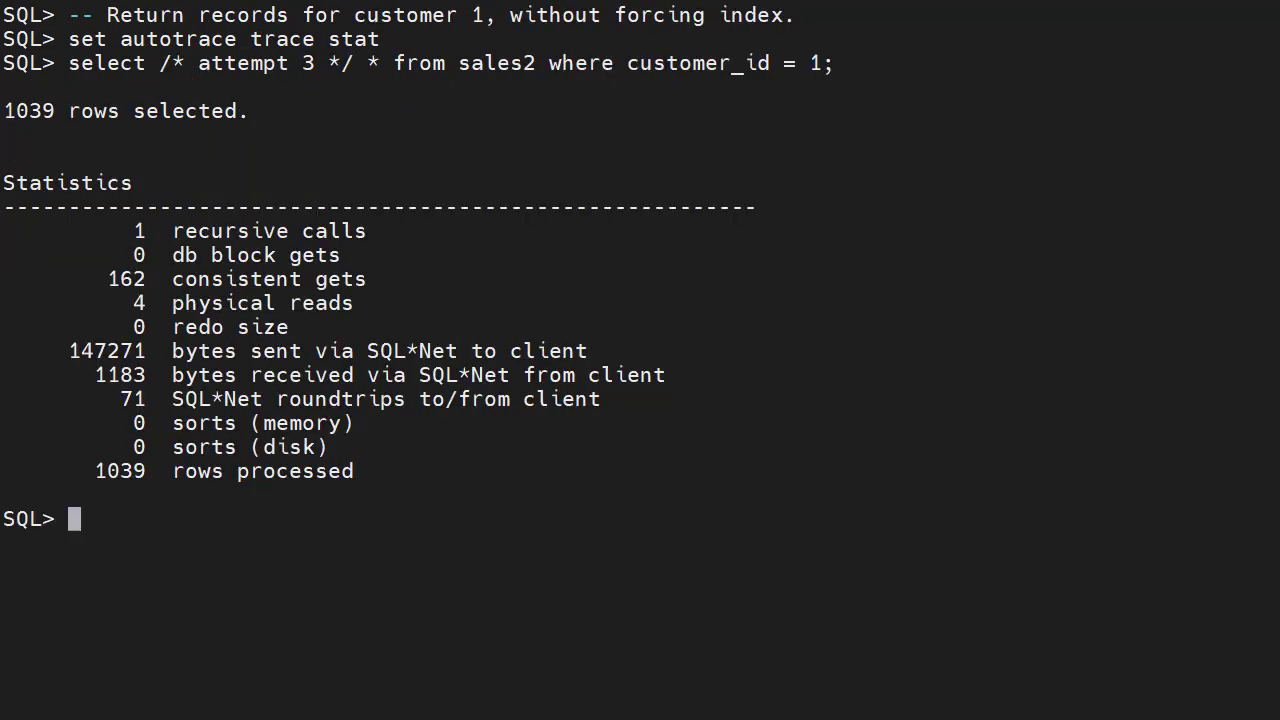